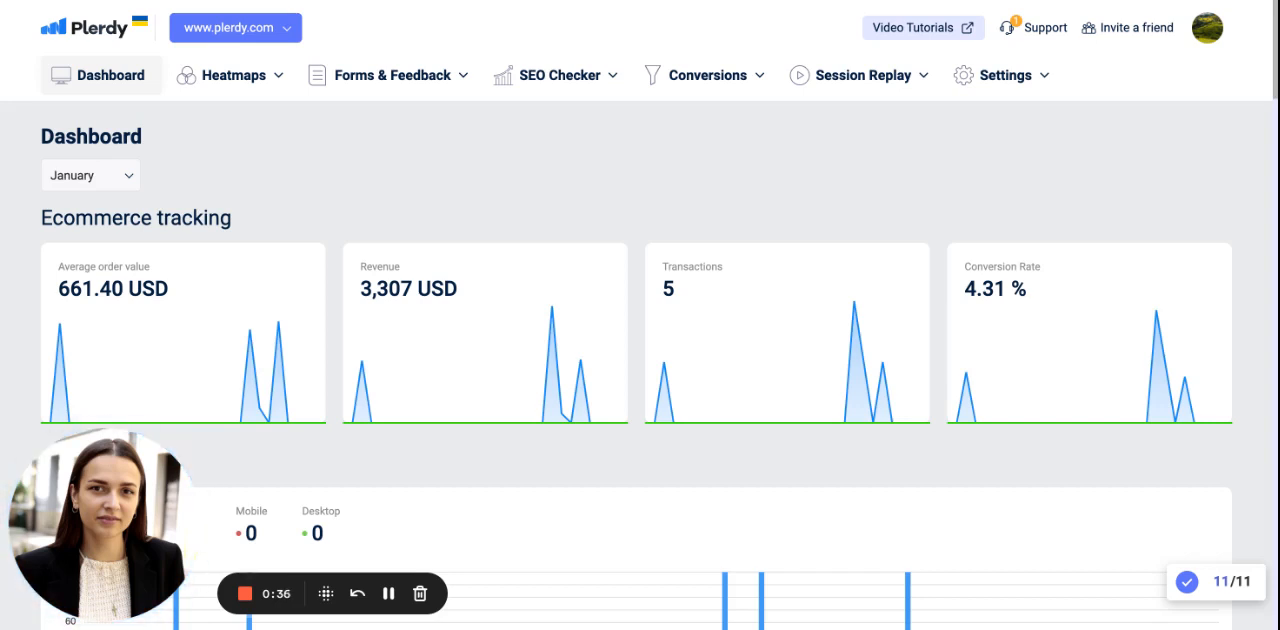
mouse_move(300, 132)
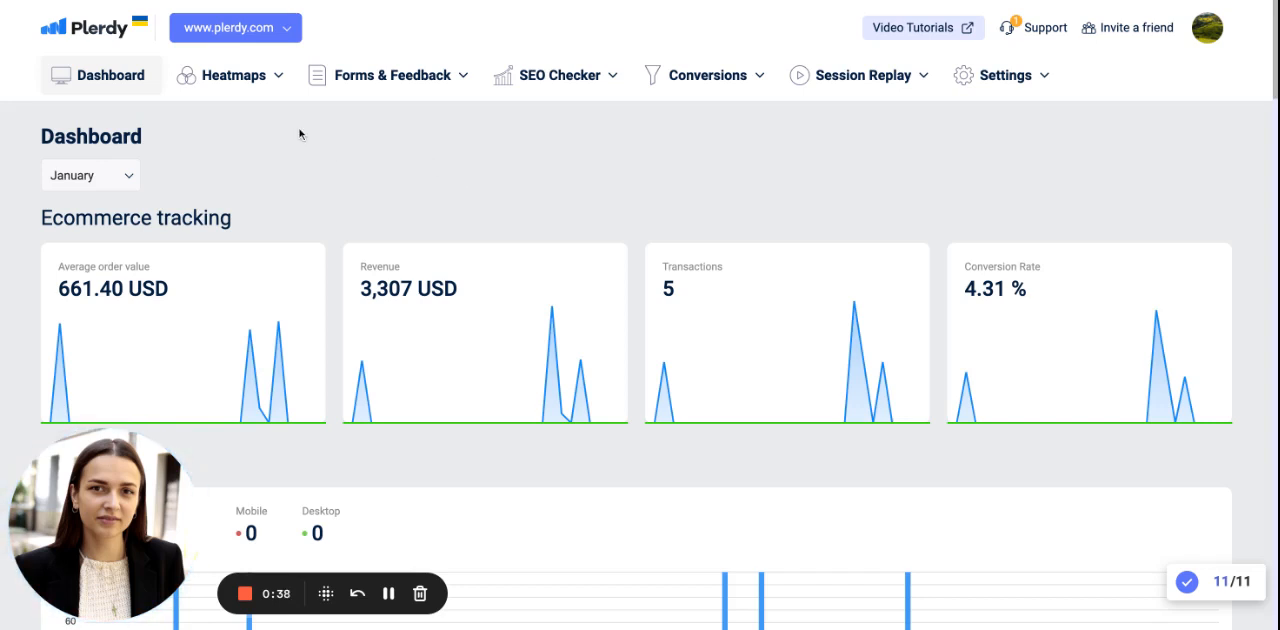
Reveal the Heatmaps dropdown in the top navigation from the dashboard
left_click(232, 76)
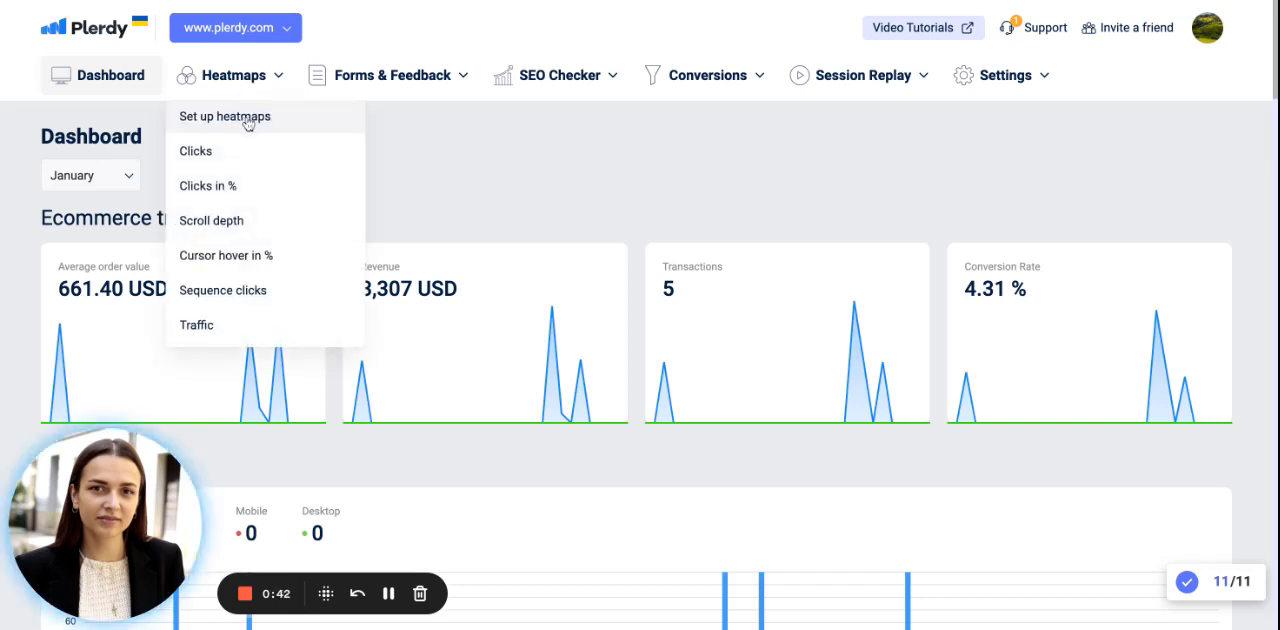
Go to 'Set up heatmaps' and focus the 'Add the URL of the page' field
left_click(224, 116)
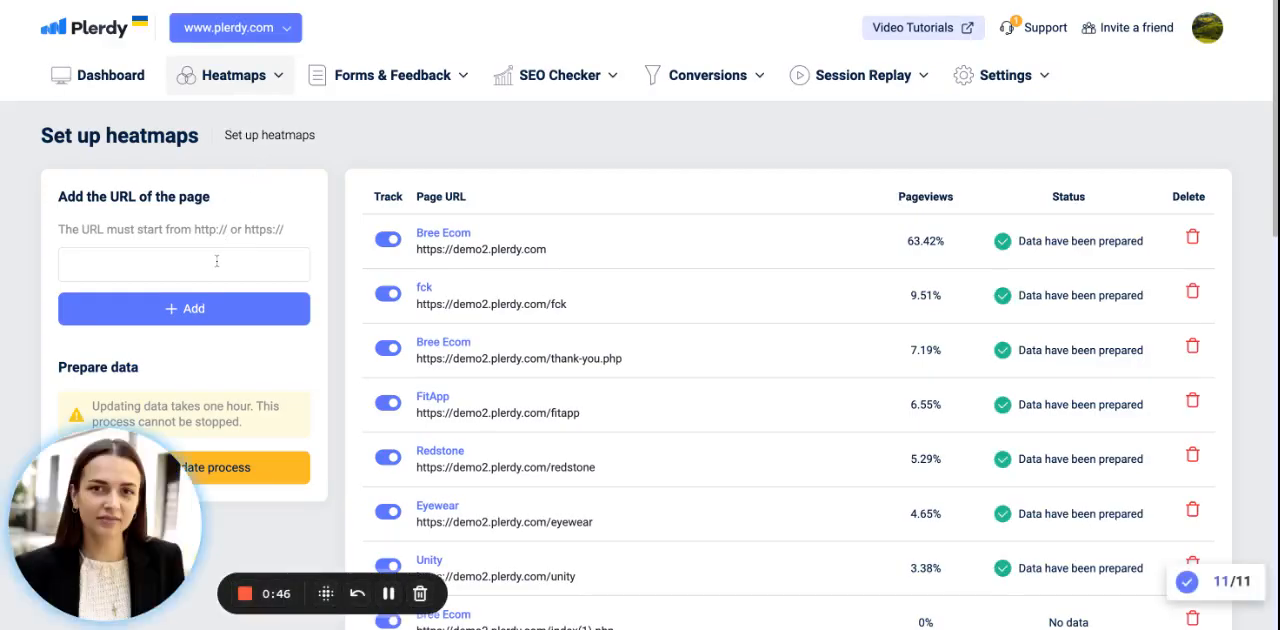
left_click(184, 264)
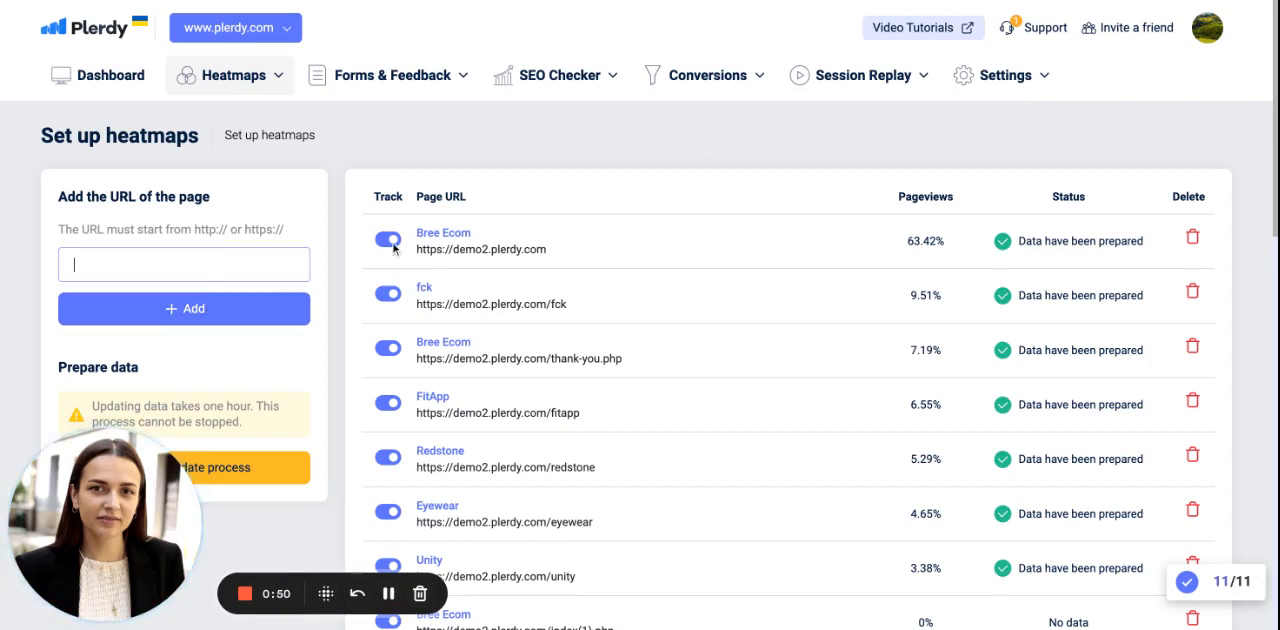
mouse_move(604, 224)
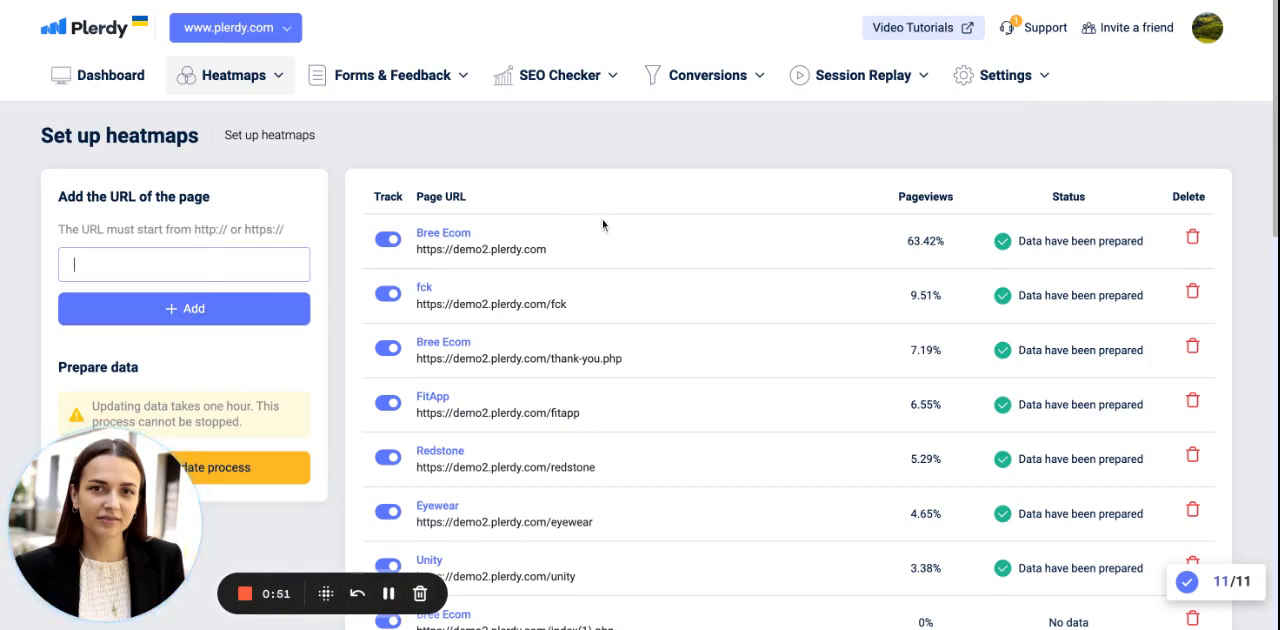
mouse_move(820, 284)
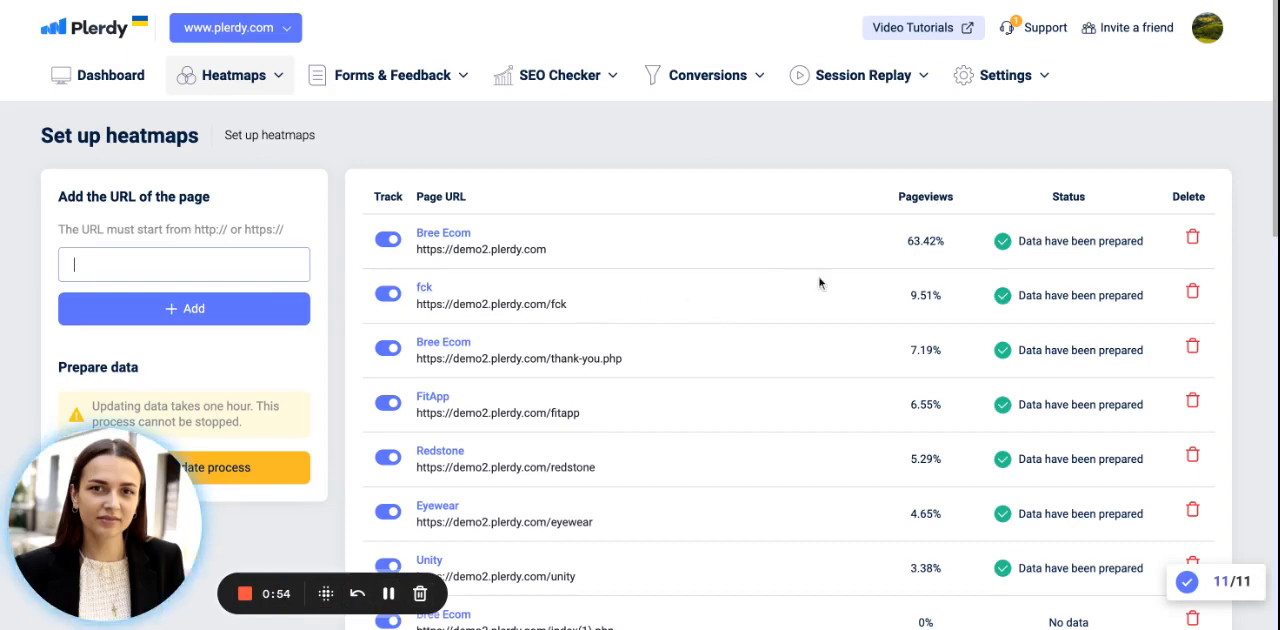
mouse_move(1192, 240)
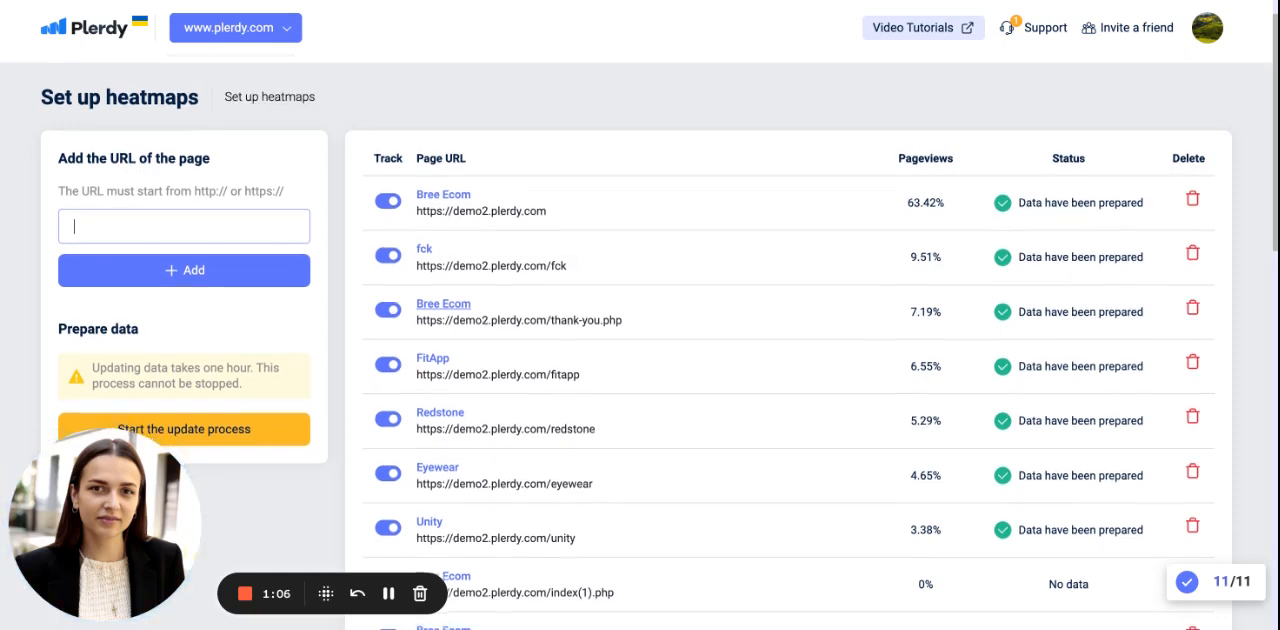
scroll("down", 3)
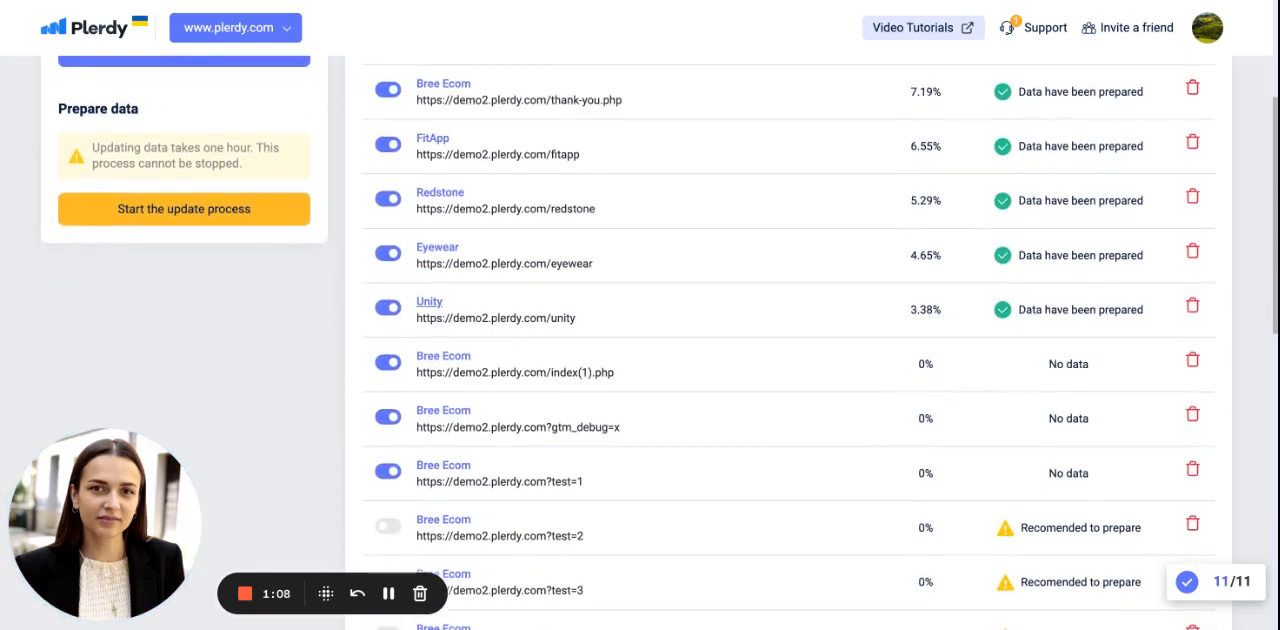
scroll("down", 3)
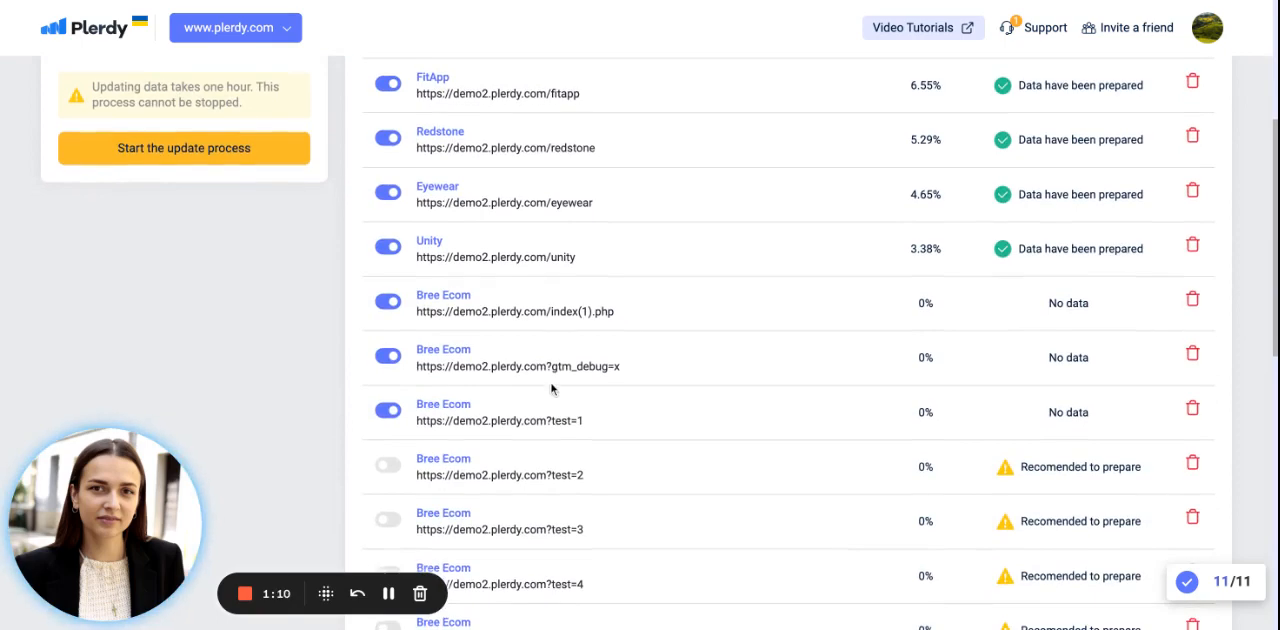
scroll("down", 3)
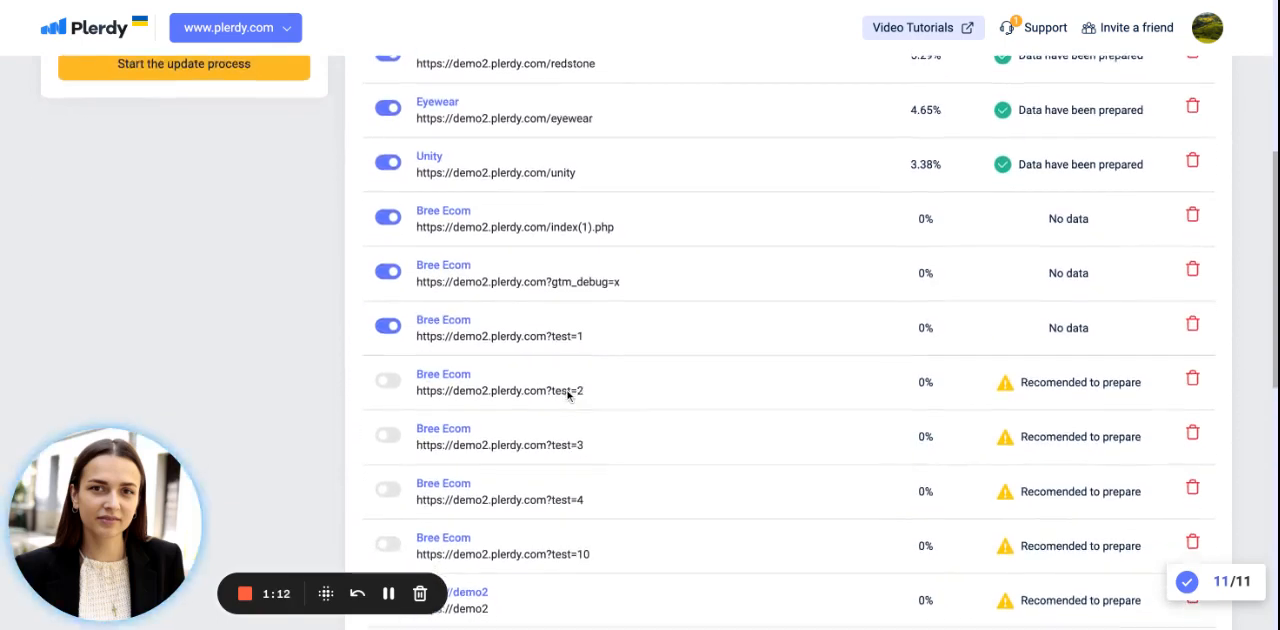
scroll("down", 3)
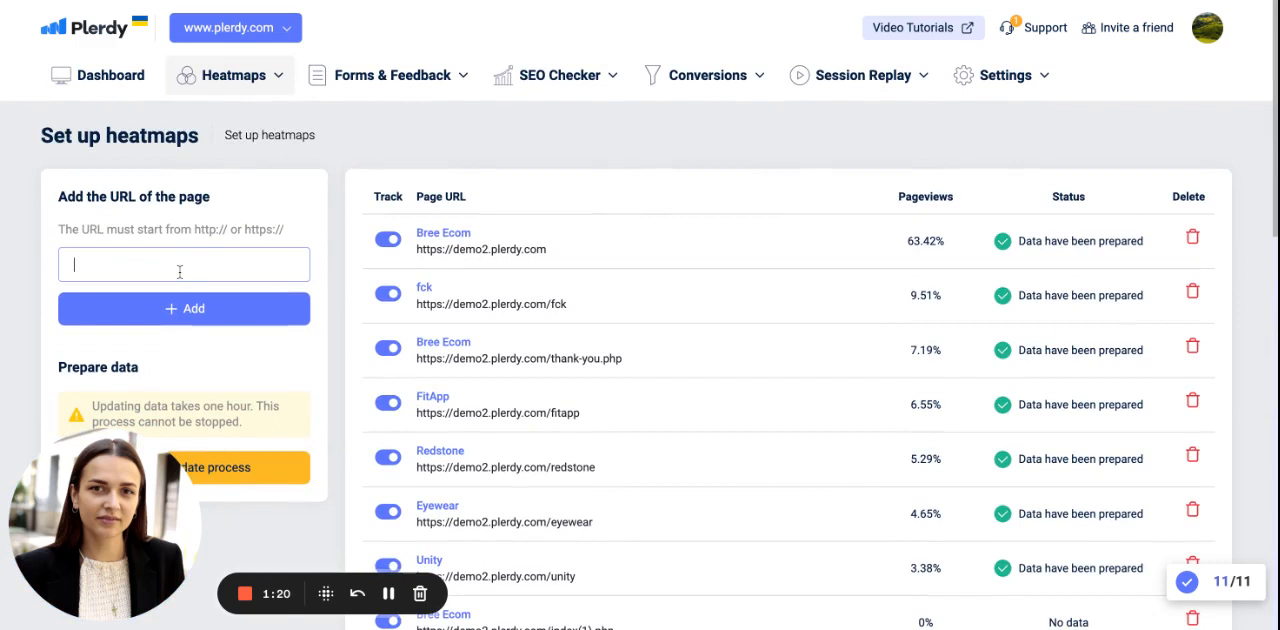
mouse_move(470, 148)
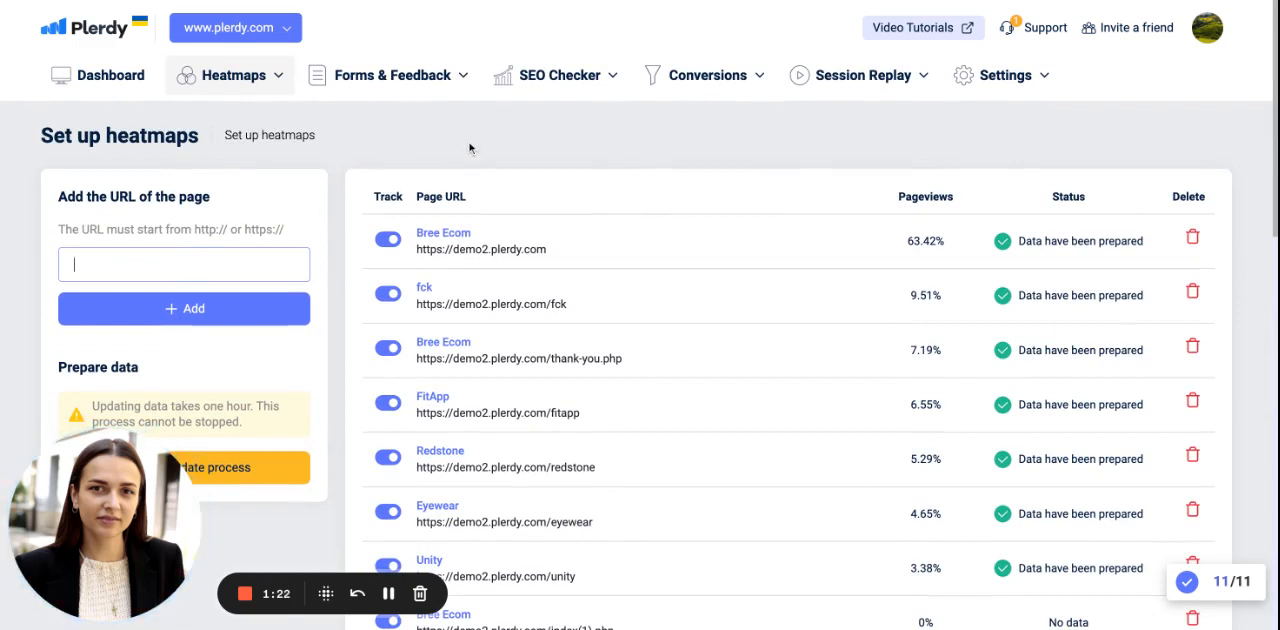